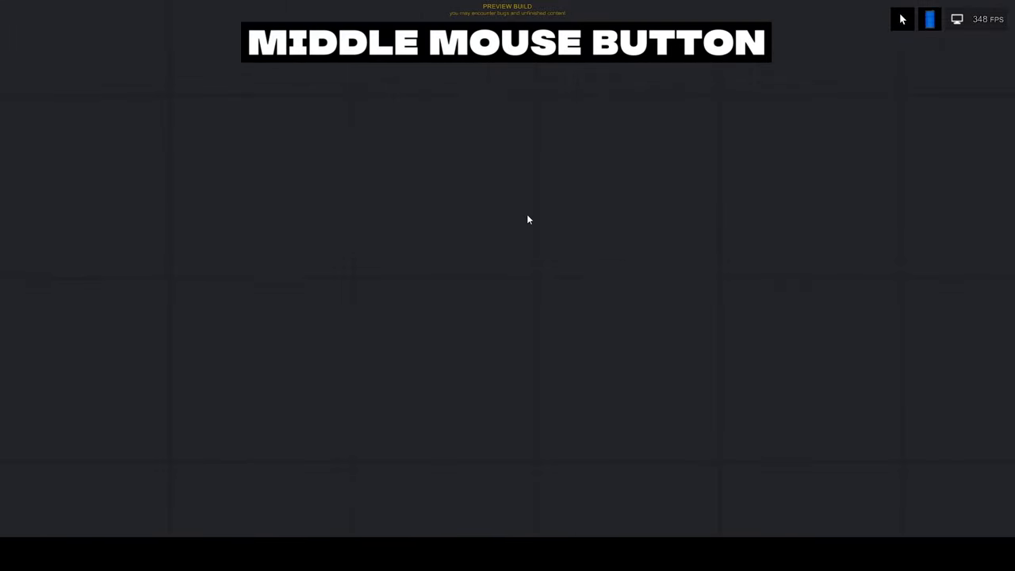
pyautogui.moveTo(523, 237)
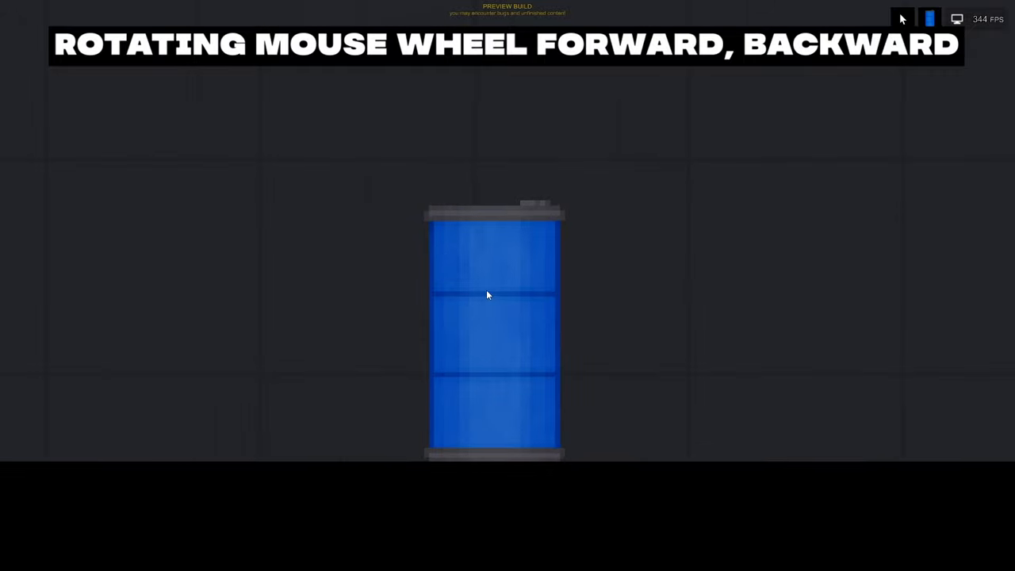
# Step: Zoom the view in and back out around the blue barrel with the mouse wheel
pyautogui.scroll(3)
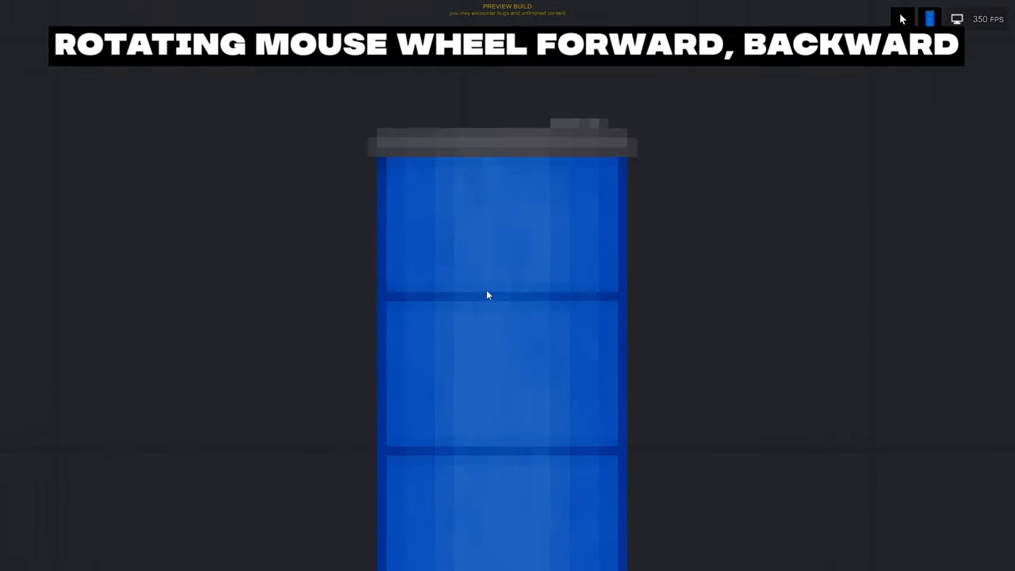
pyautogui.scroll(-3)
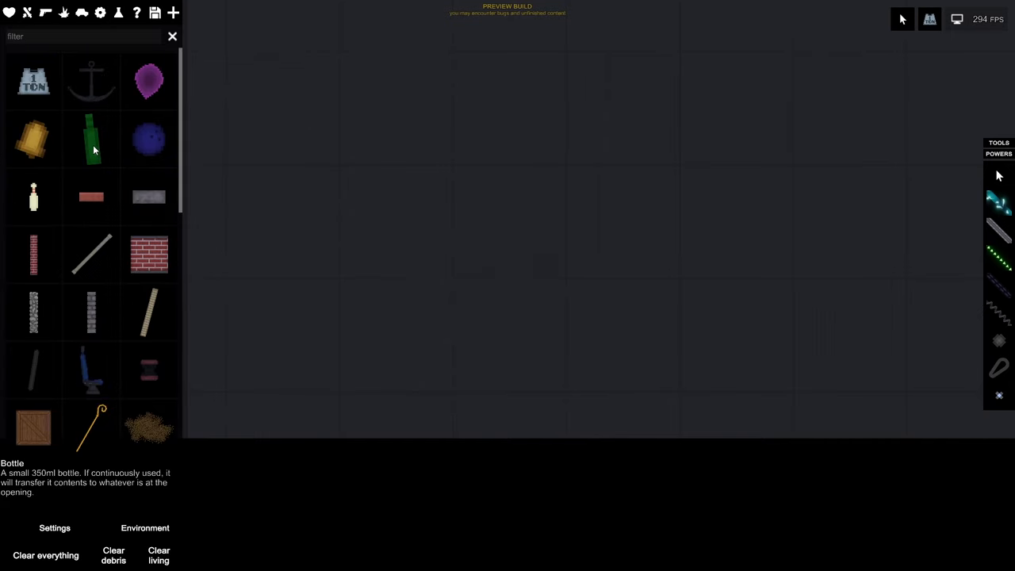
# Step: Pick the Bottle from the item catalogue as the item to spawn
pyautogui.click(91, 138)
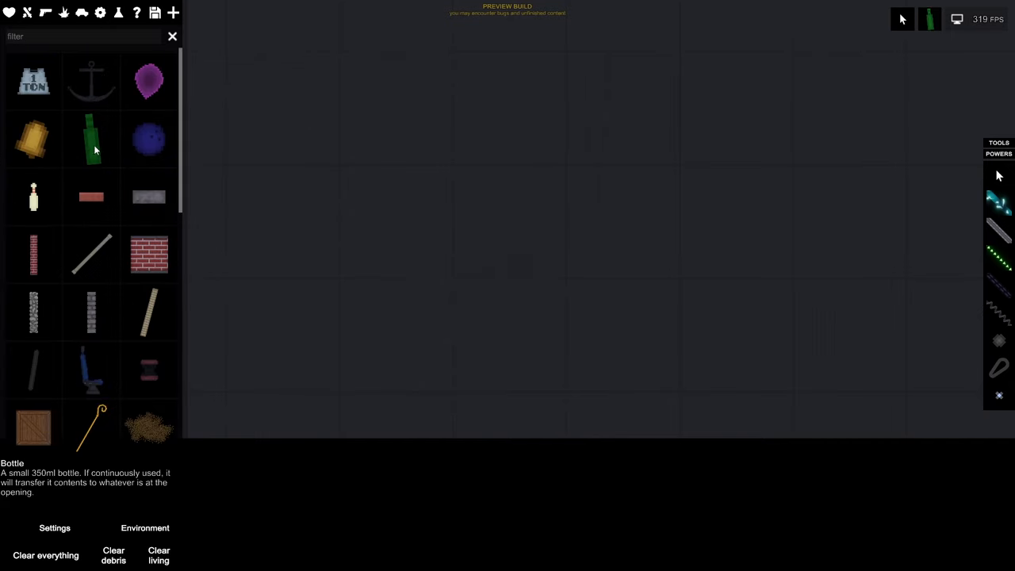
pyautogui.moveTo(737, 98)
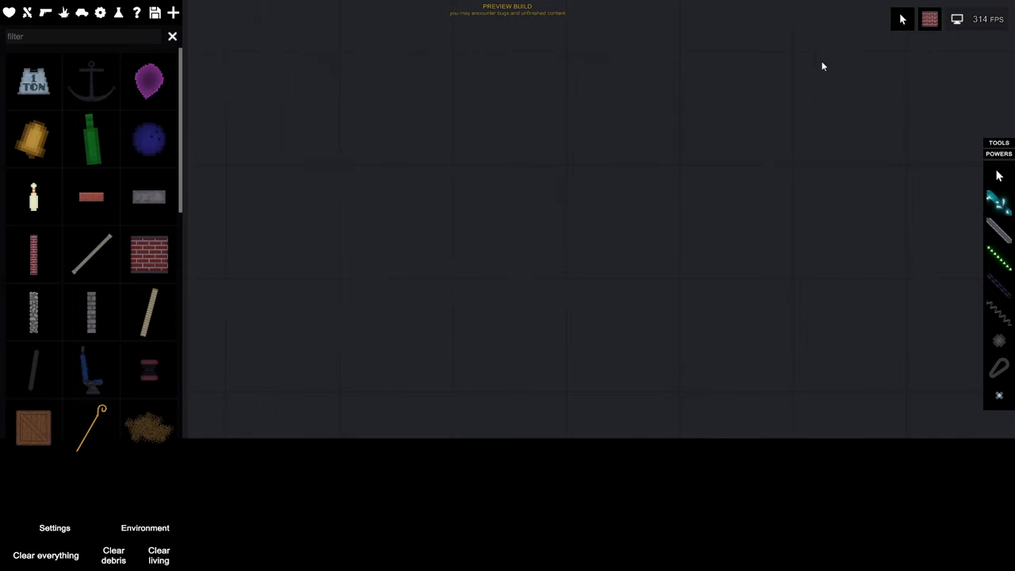
pyautogui.moveTo(166, 210)
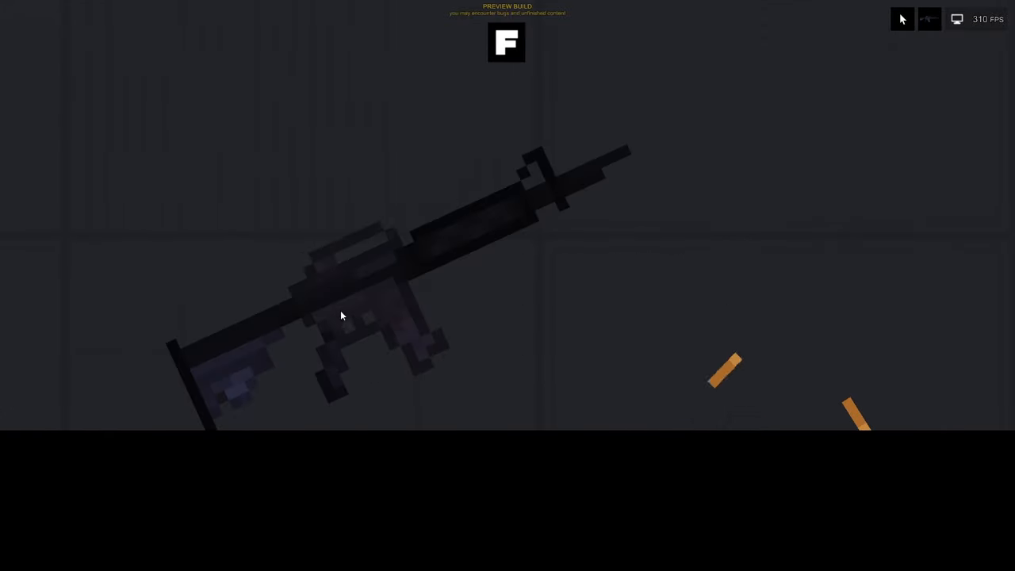
# Step: Bring up the rifle's list of available actions, then click in the scene
pyautogui.rightClick(709, 396)
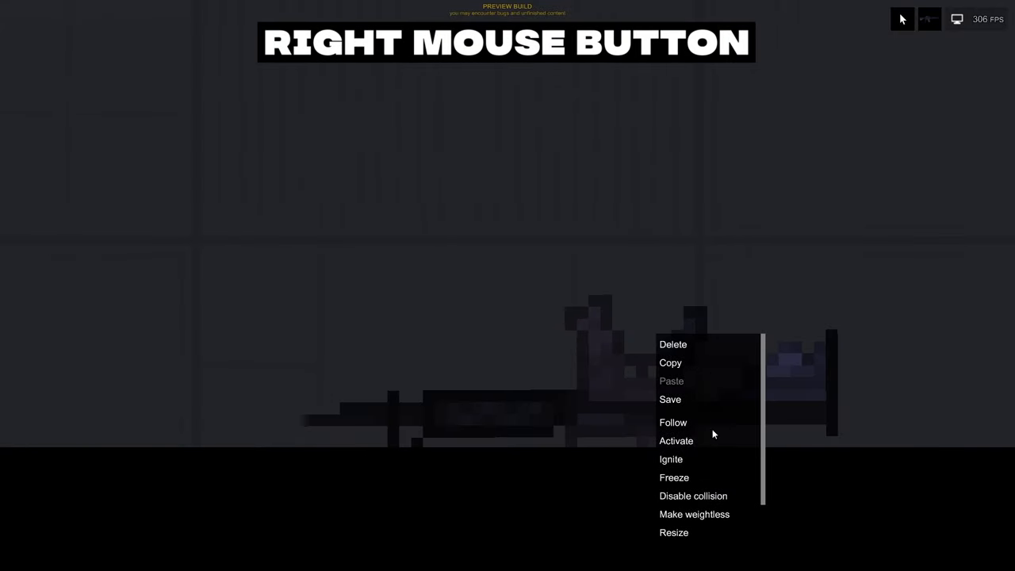
pyautogui.moveTo(692, 439)
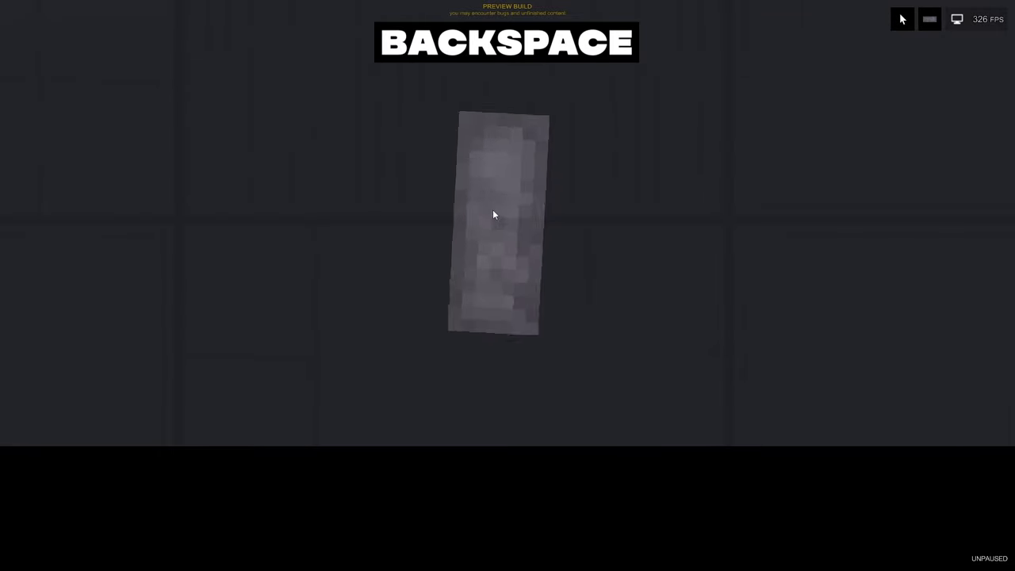
pyautogui.click(498, 224)
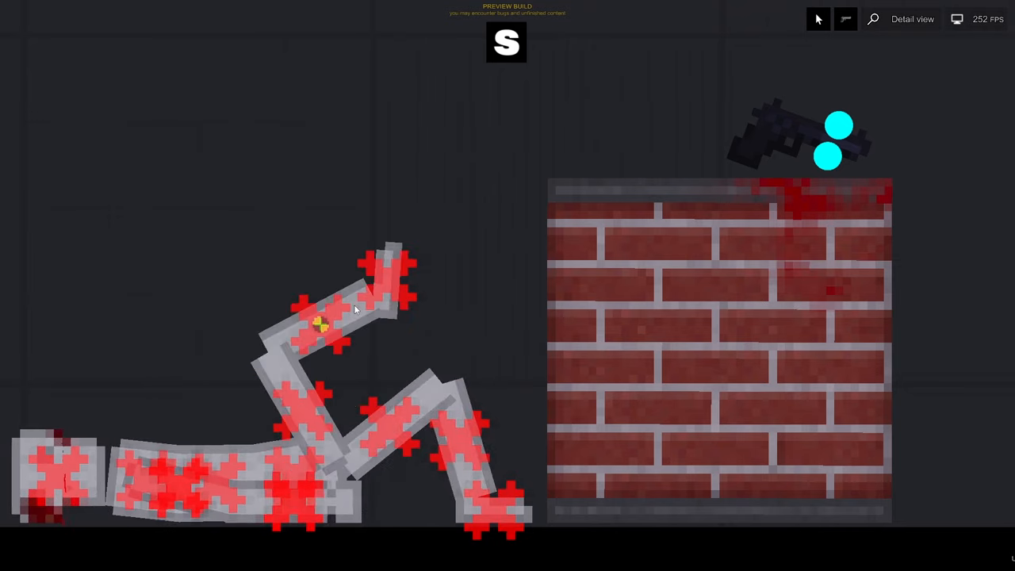
# Step: Inspect the injured ragdoll's arm up close, then switch the scene to the heat view
pyautogui.click(860, 19)
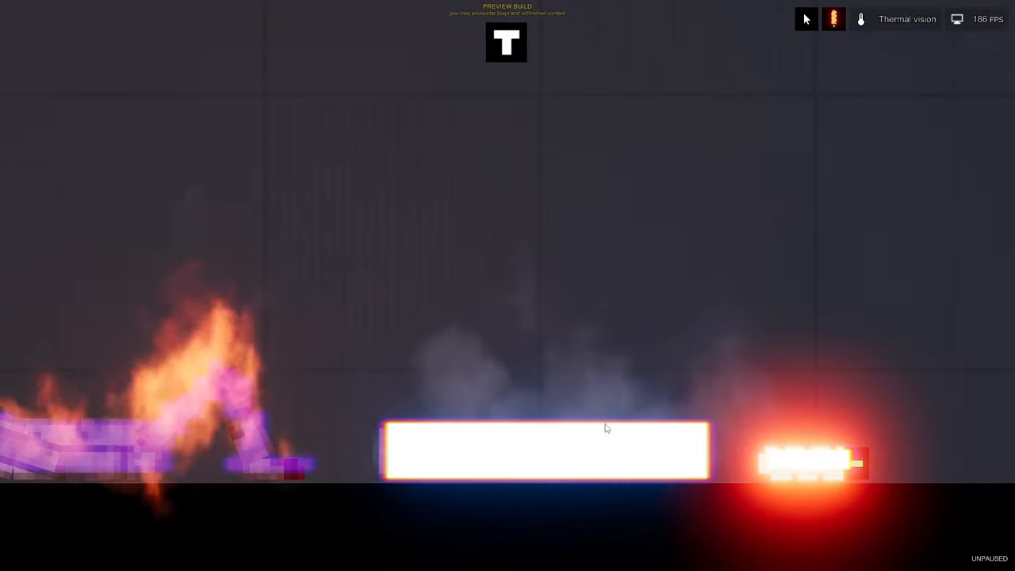
pyautogui.press('Tab')
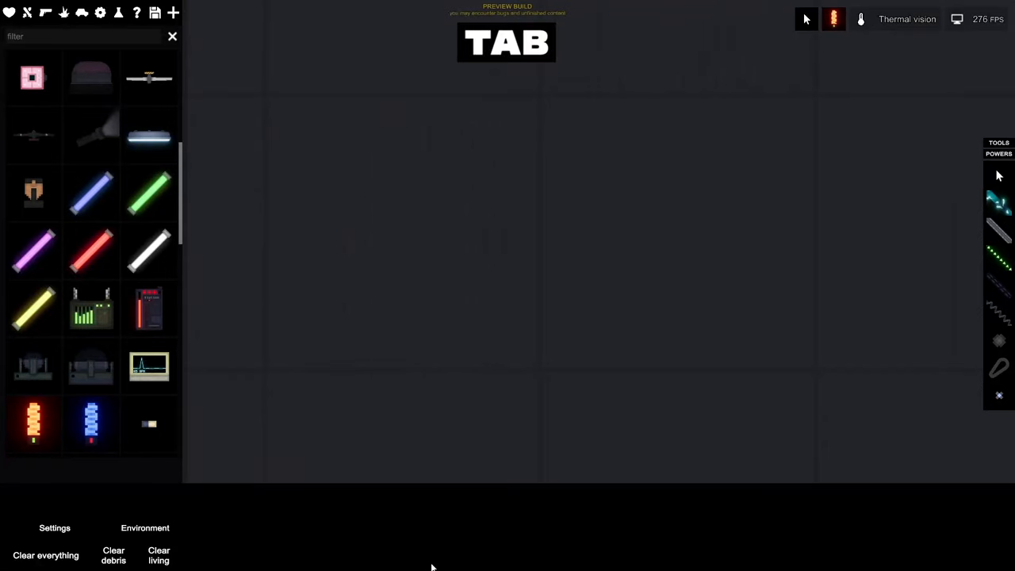
pyautogui.moveTo(500, 556)
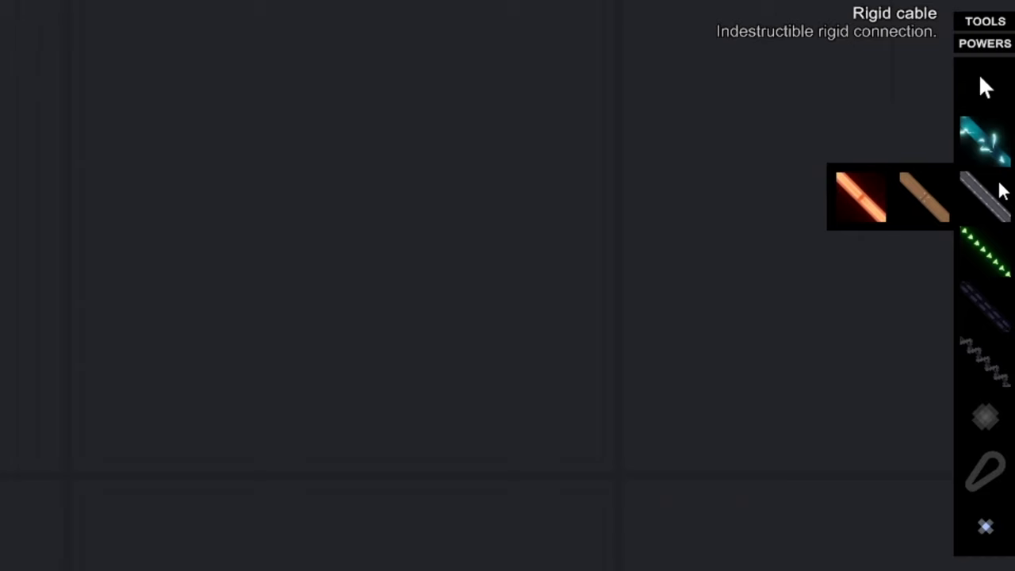
pyautogui.moveTo(975, 208)
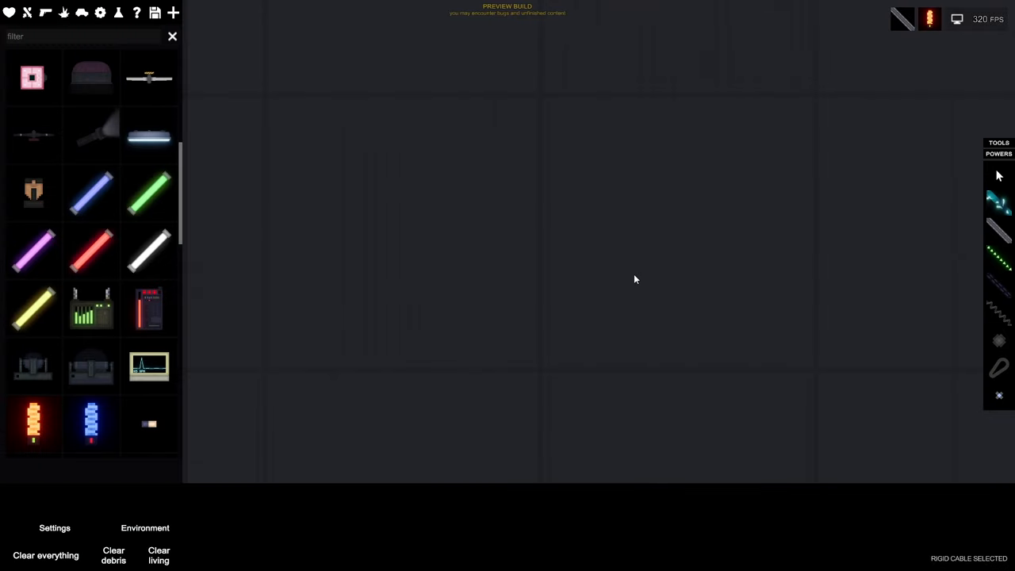
# Step: Drag across the scene toward the standing ragdoll holding the rifle
pyautogui.moveTo(412, 74); pyautogui.dragTo(637, 280)
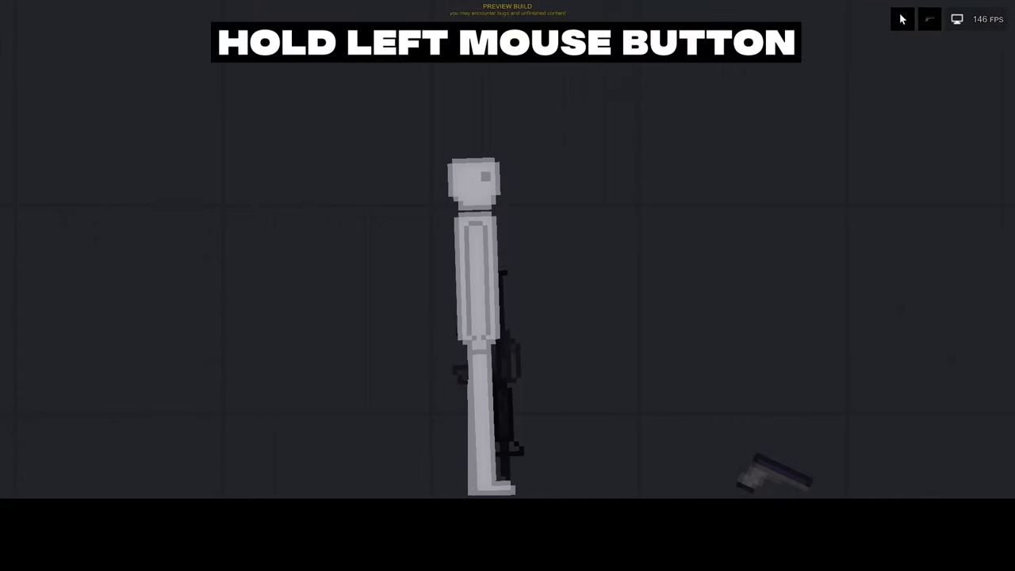
# Step: Drag the standing human ragdoll into a new position and copy it
pyautogui.moveTo(463, 76); pyautogui.dragTo(545, 372)
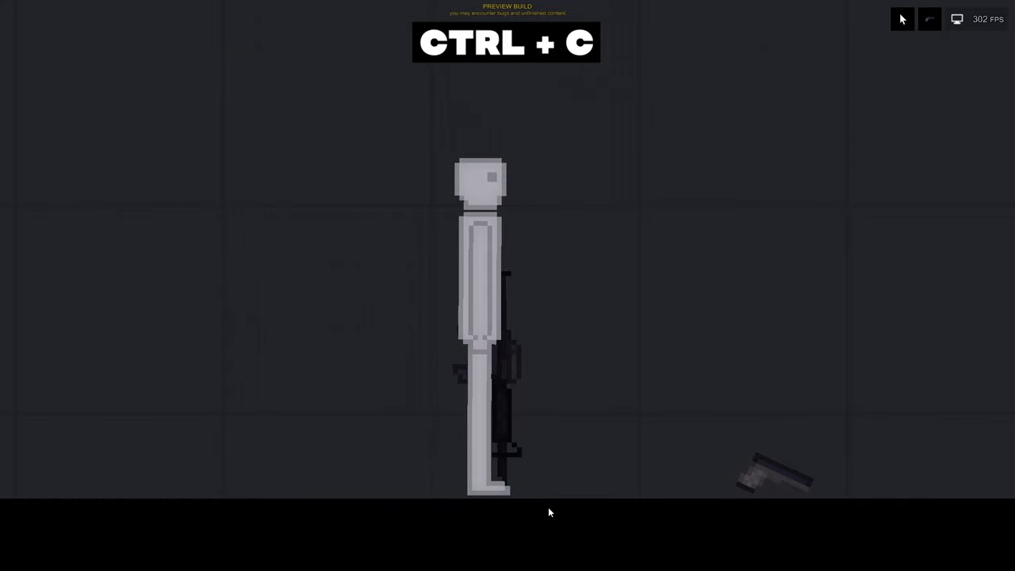
pyautogui.press('ctrl+v')
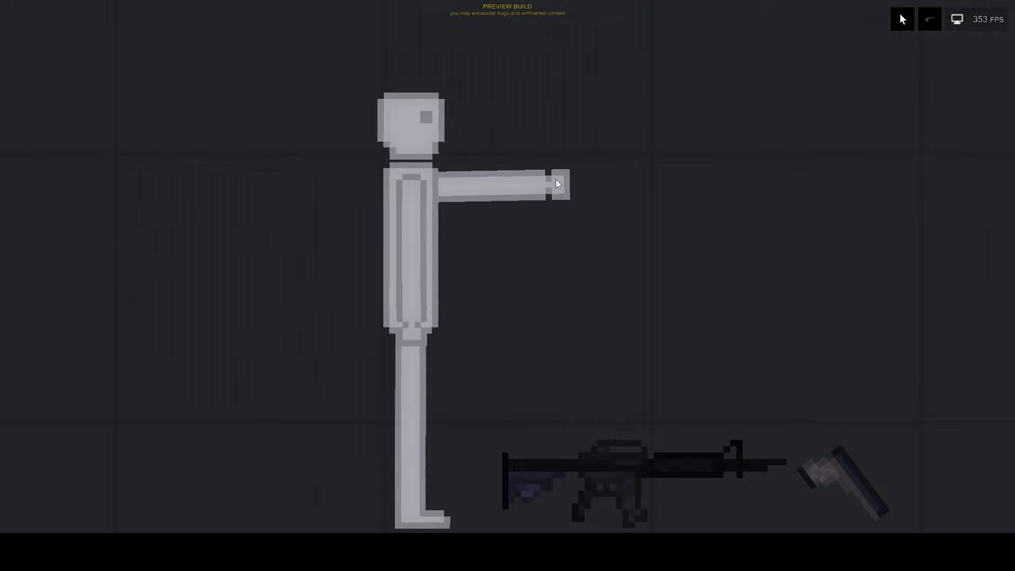
# Step: Pause time with the rifle raised beside the ragdoll's outstretched arm
pyautogui.click(902, 19)
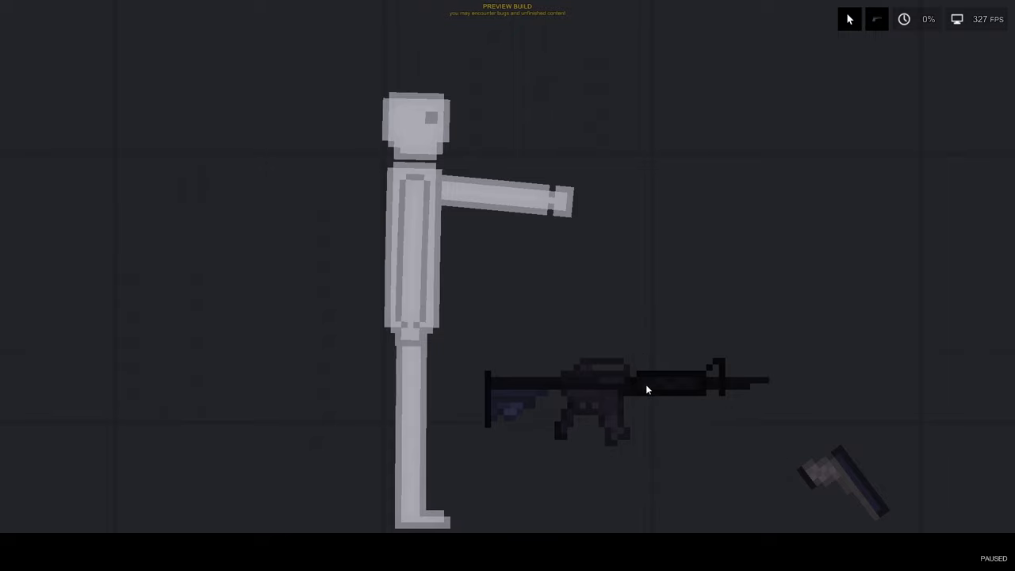